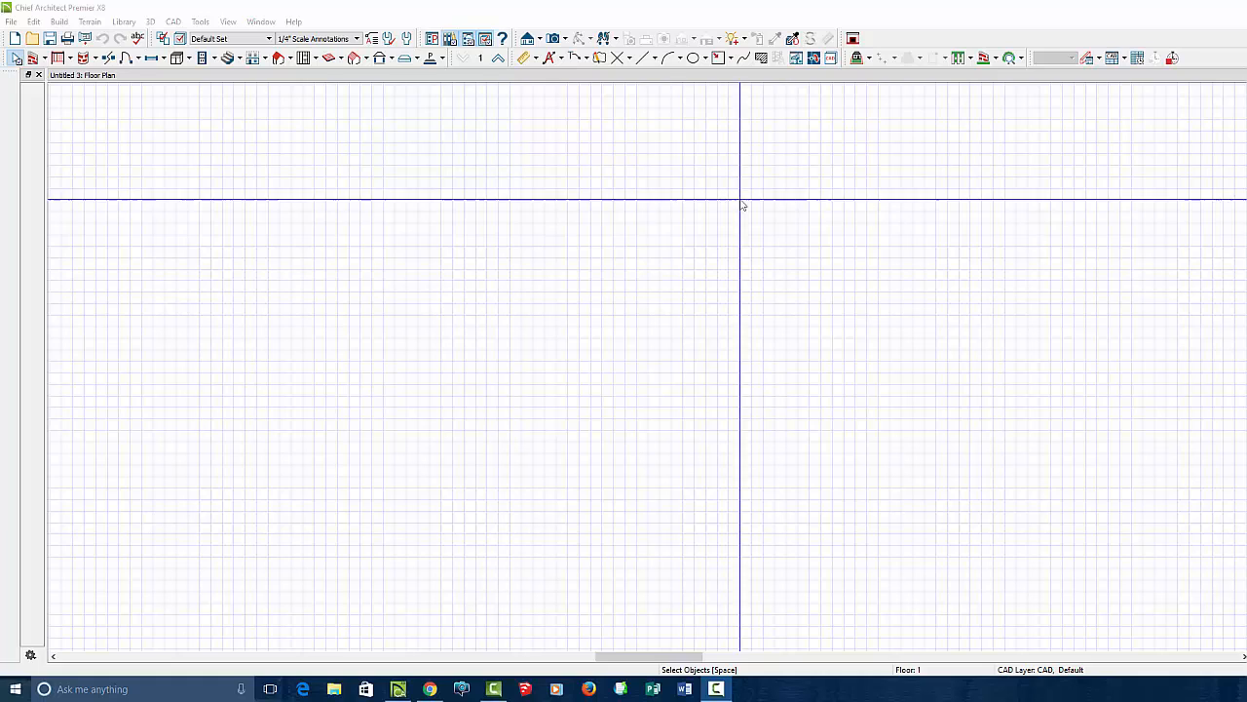
# Step: Choose cadview1.dwg in the Import Drawing assistant and keep all four layers checked
pyautogui.click(11, 21)
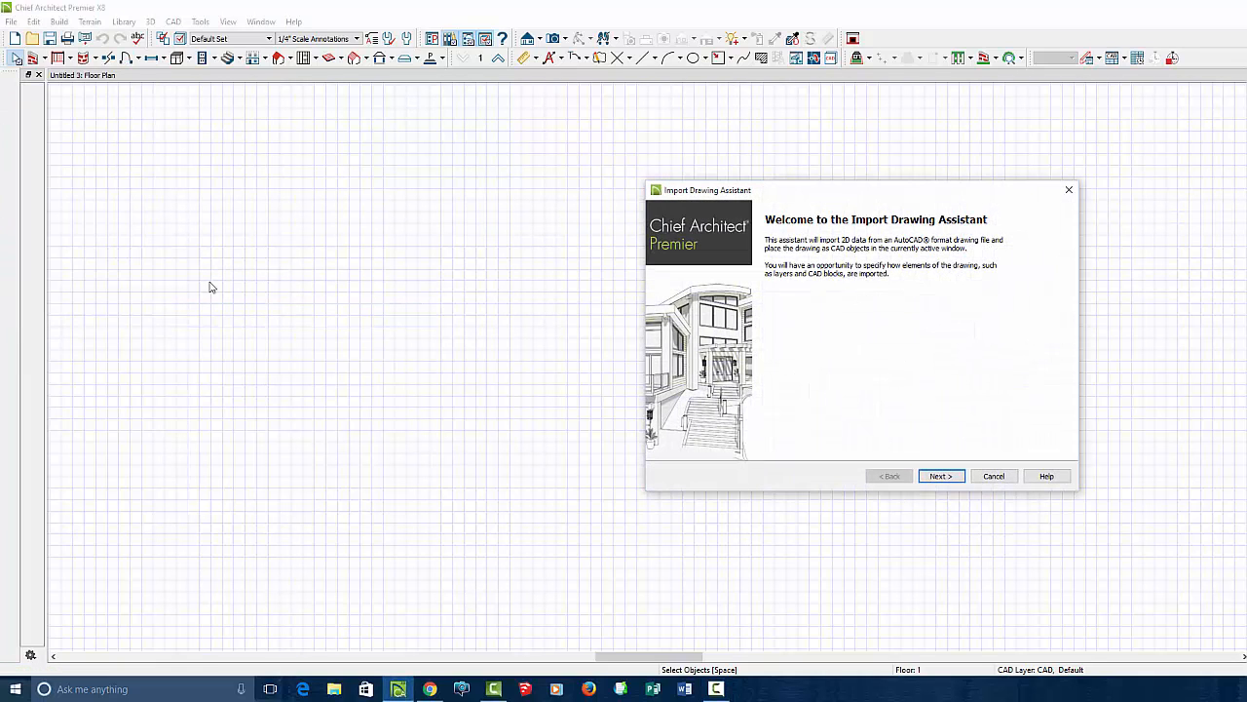
pyautogui.click(939, 475)
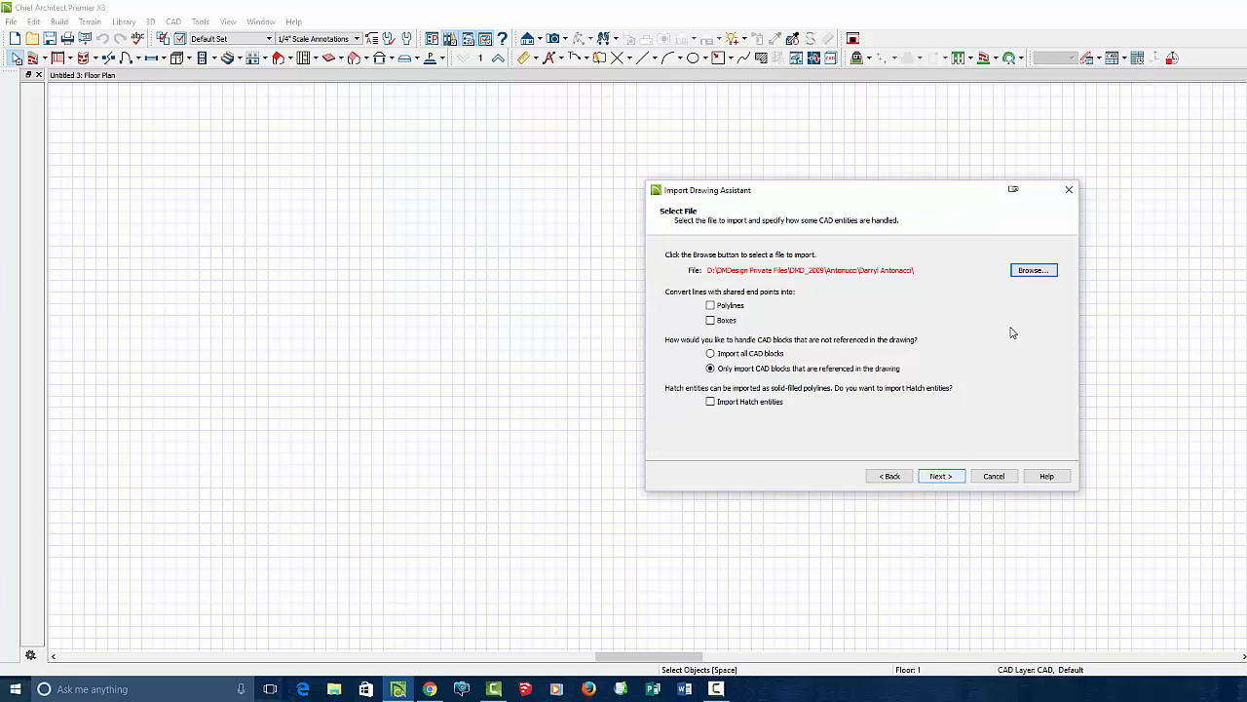
pyautogui.click(1032, 270)
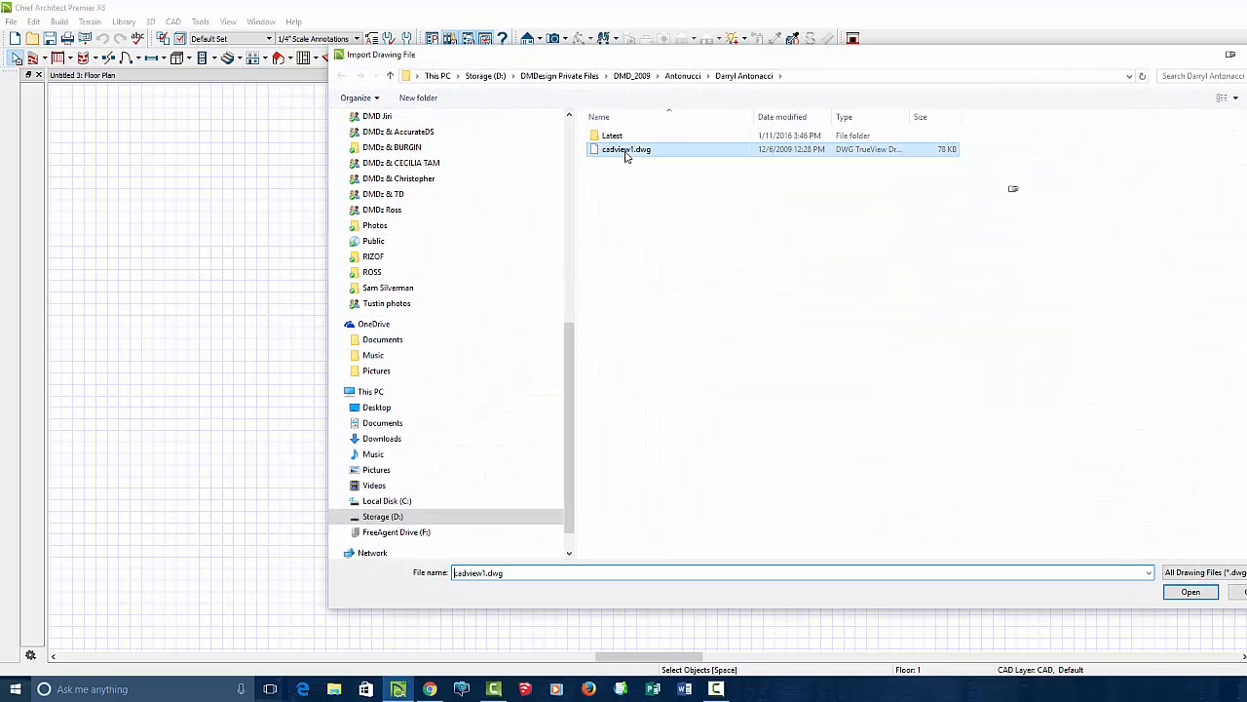
pyautogui.click(1190, 591)
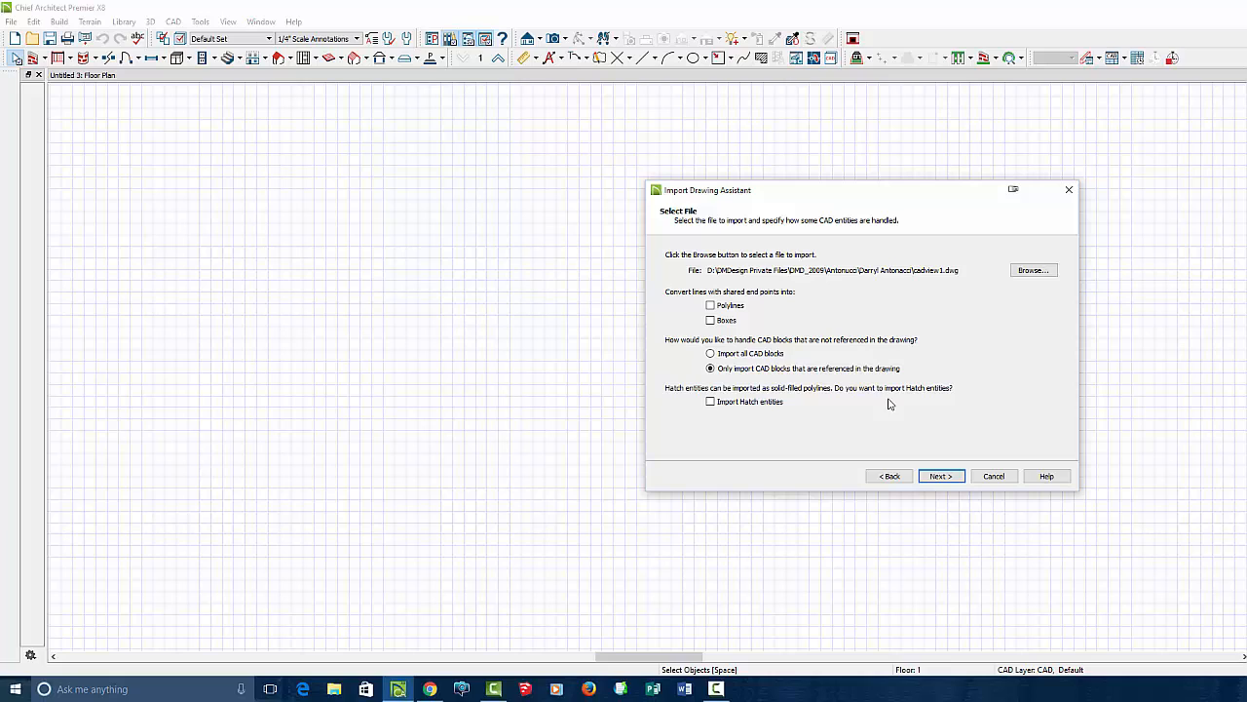
pyautogui.moveTo(904, 460)
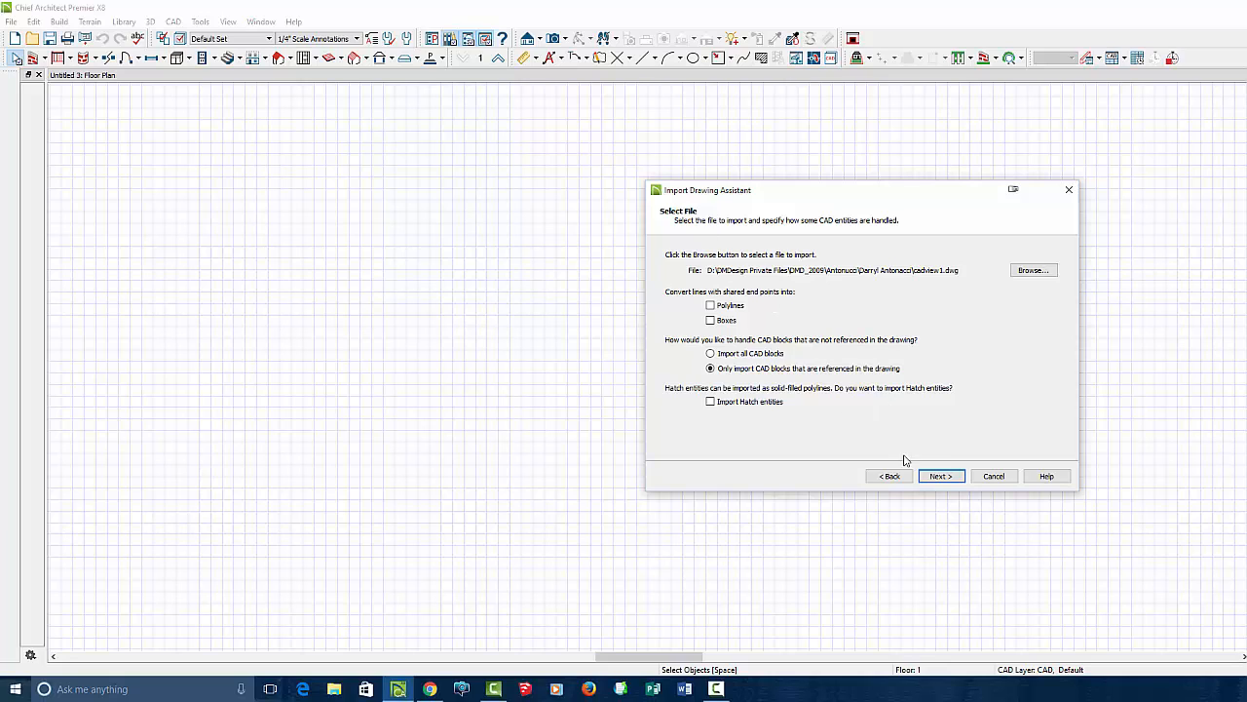
pyautogui.moveTo(750, 373)
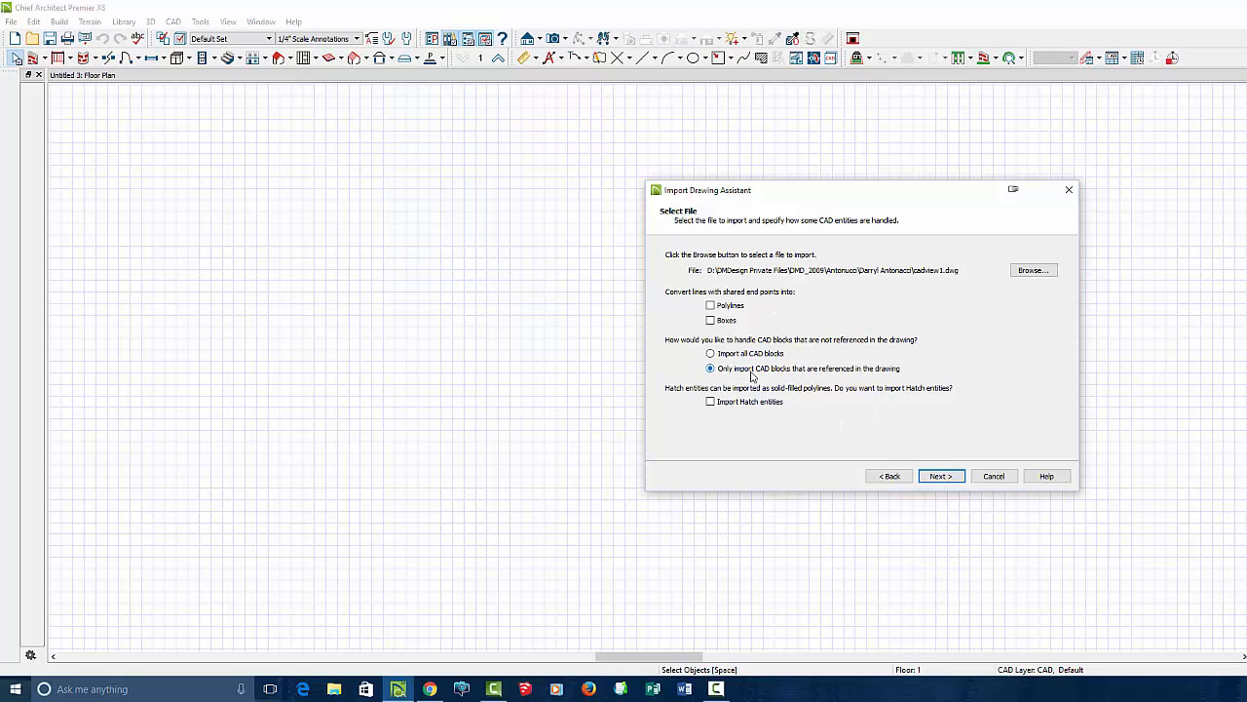
pyautogui.click(940, 475)
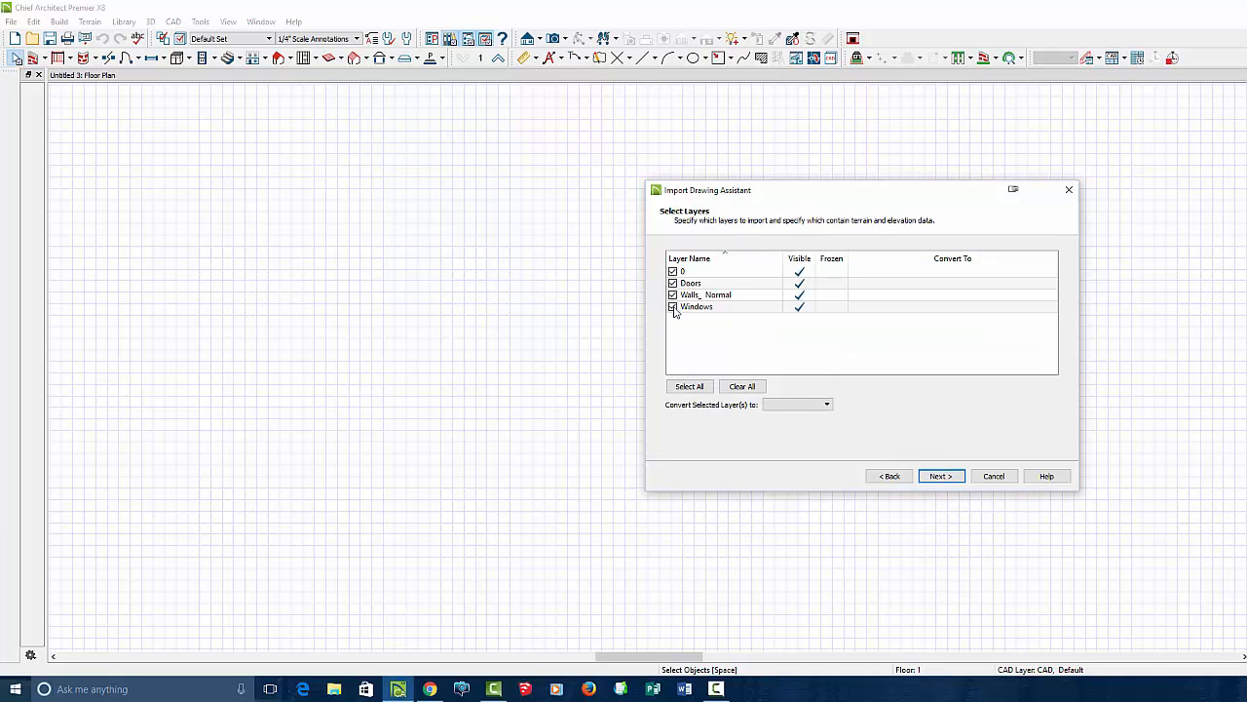
pyautogui.moveTo(776, 351)
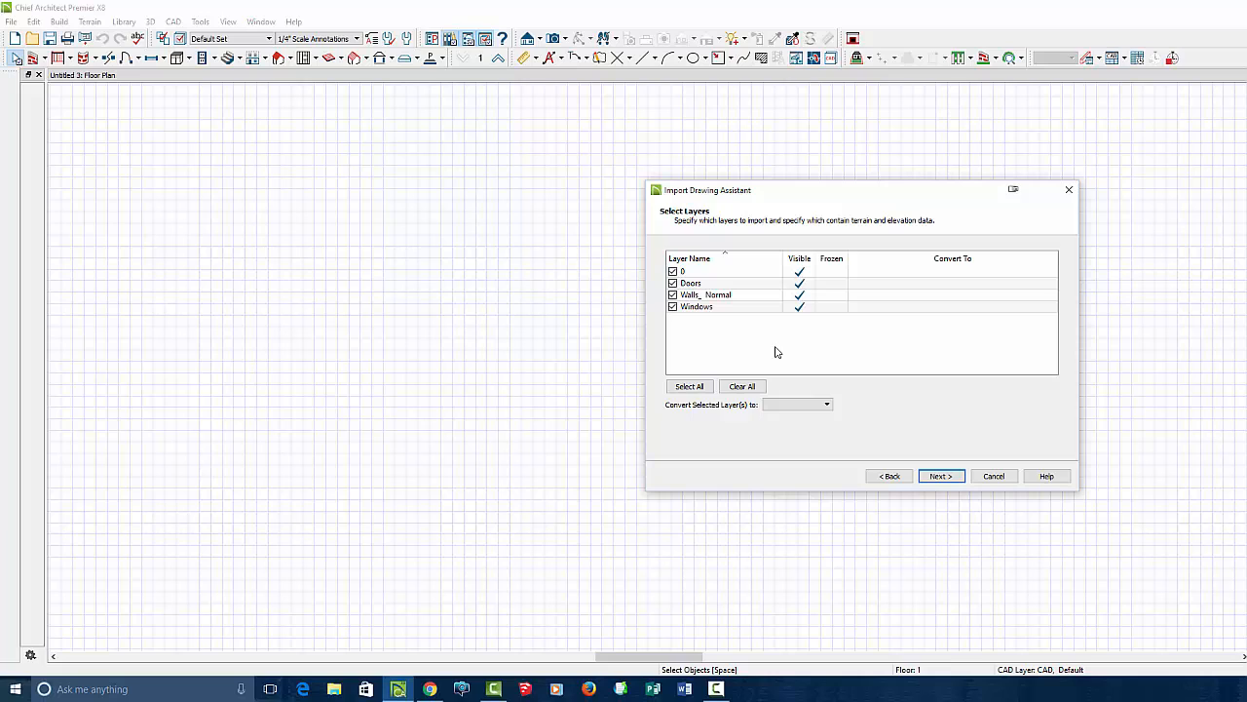
pyautogui.click(939, 476)
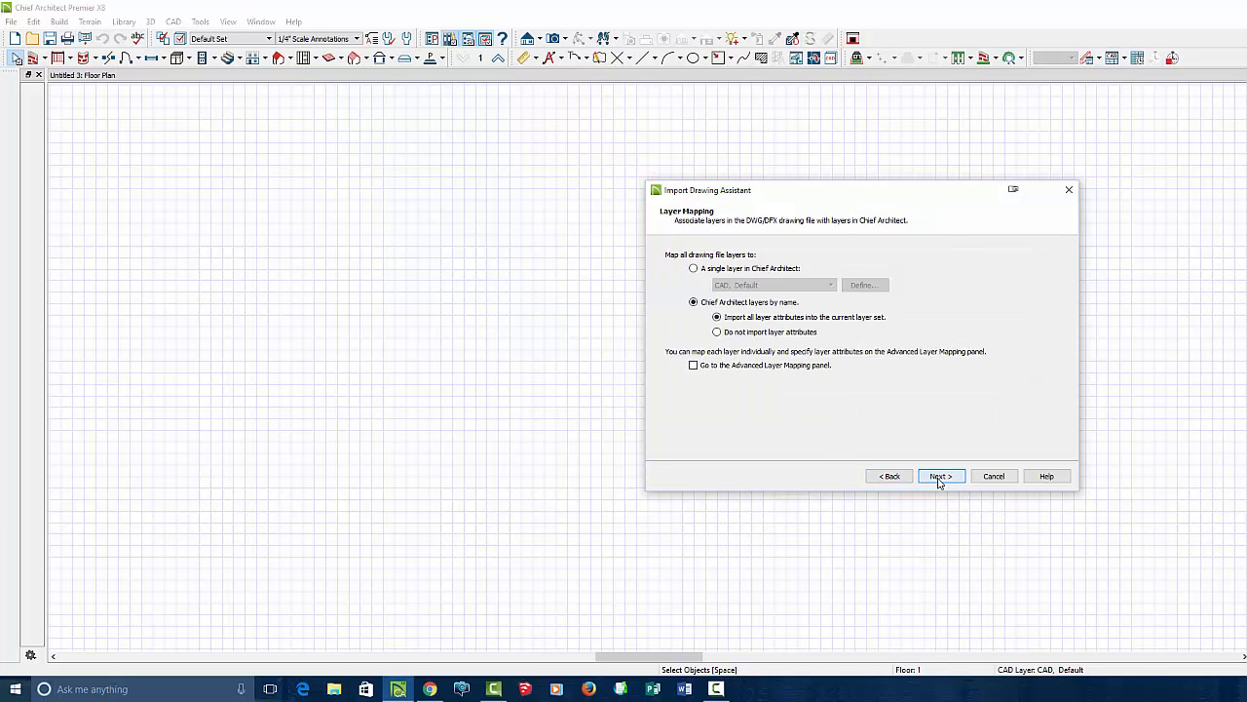
# Step: Map imported layers by name rather than to one layer, then finish importing in inches
pyautogui.click(693, 268)
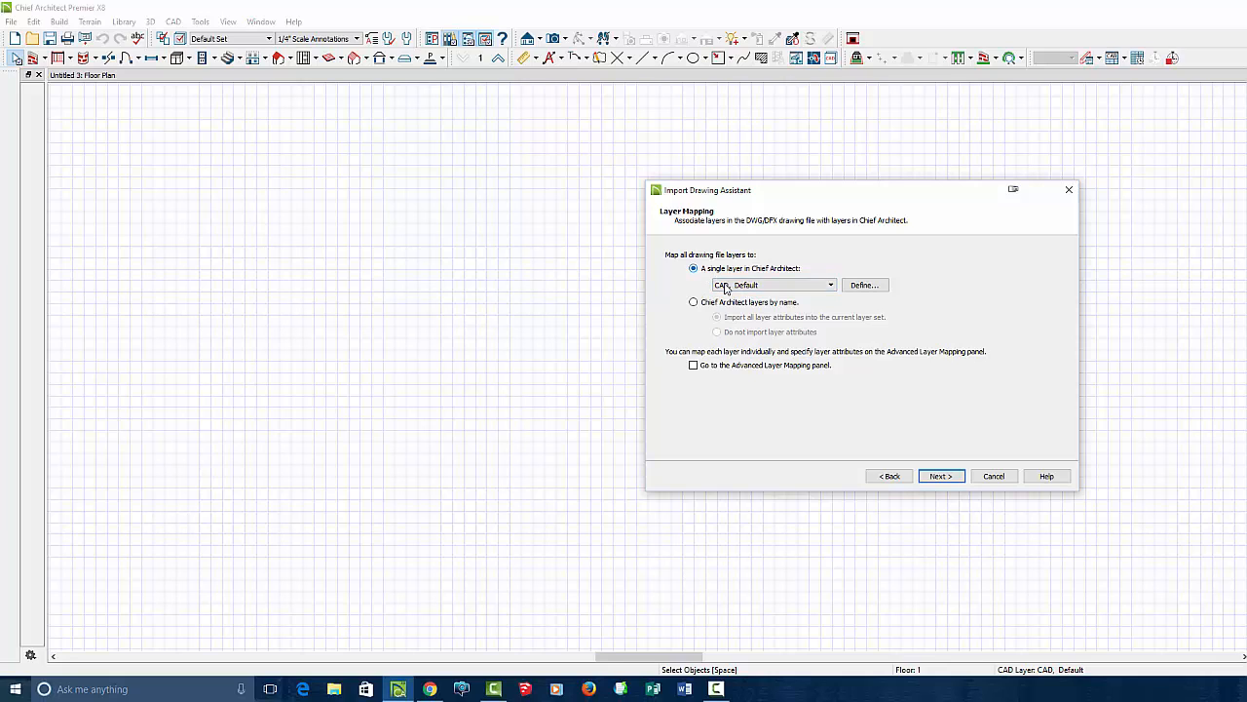
pyautogui.click(693, 302)
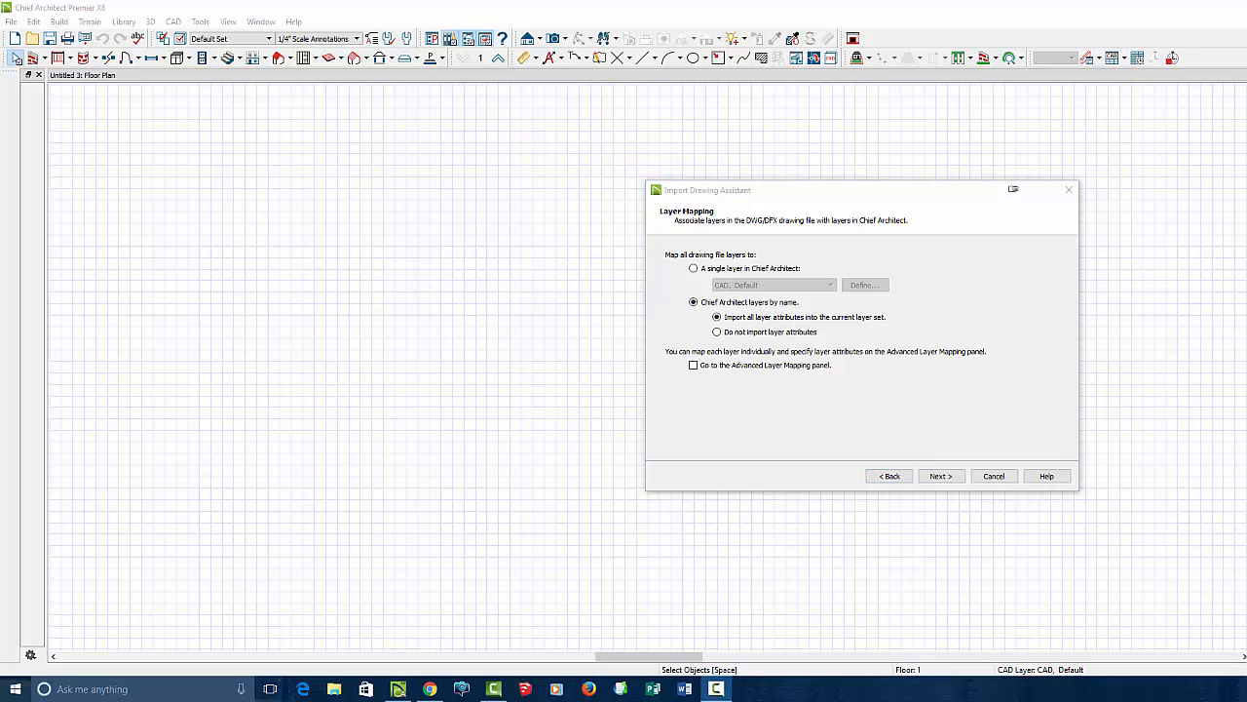
pyautogui.click(938, 475)
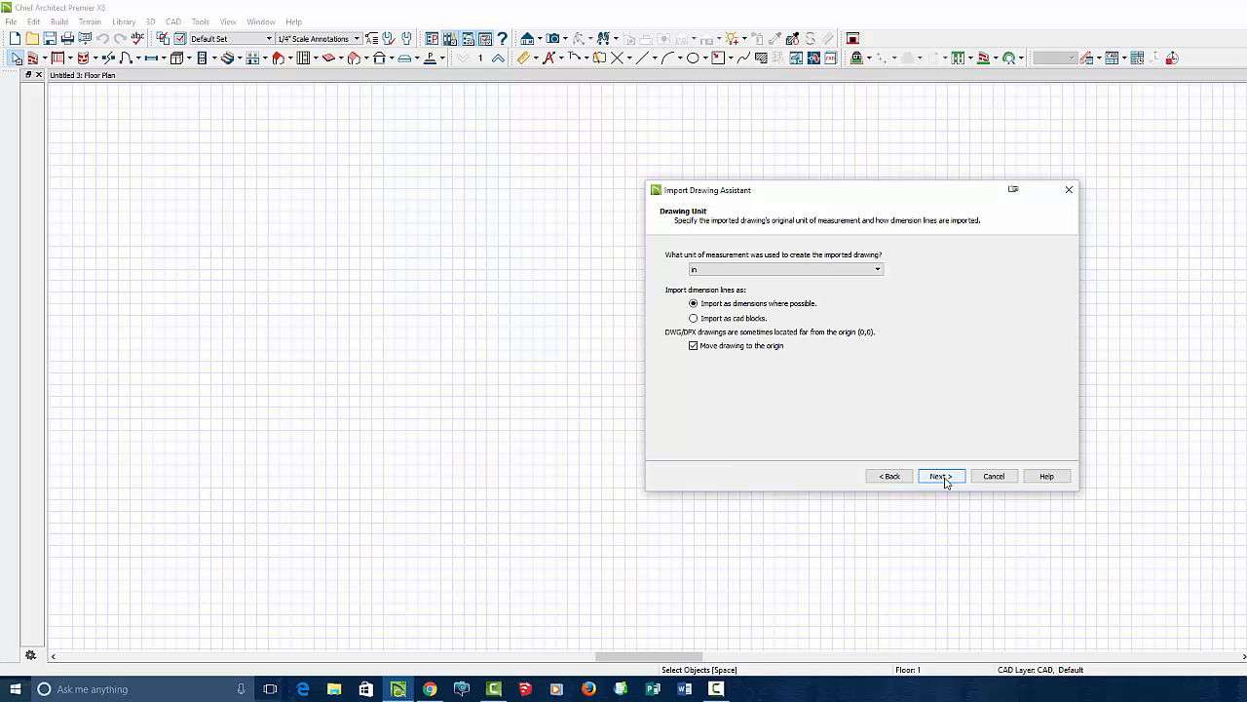
pyautogui.click(938, 475)
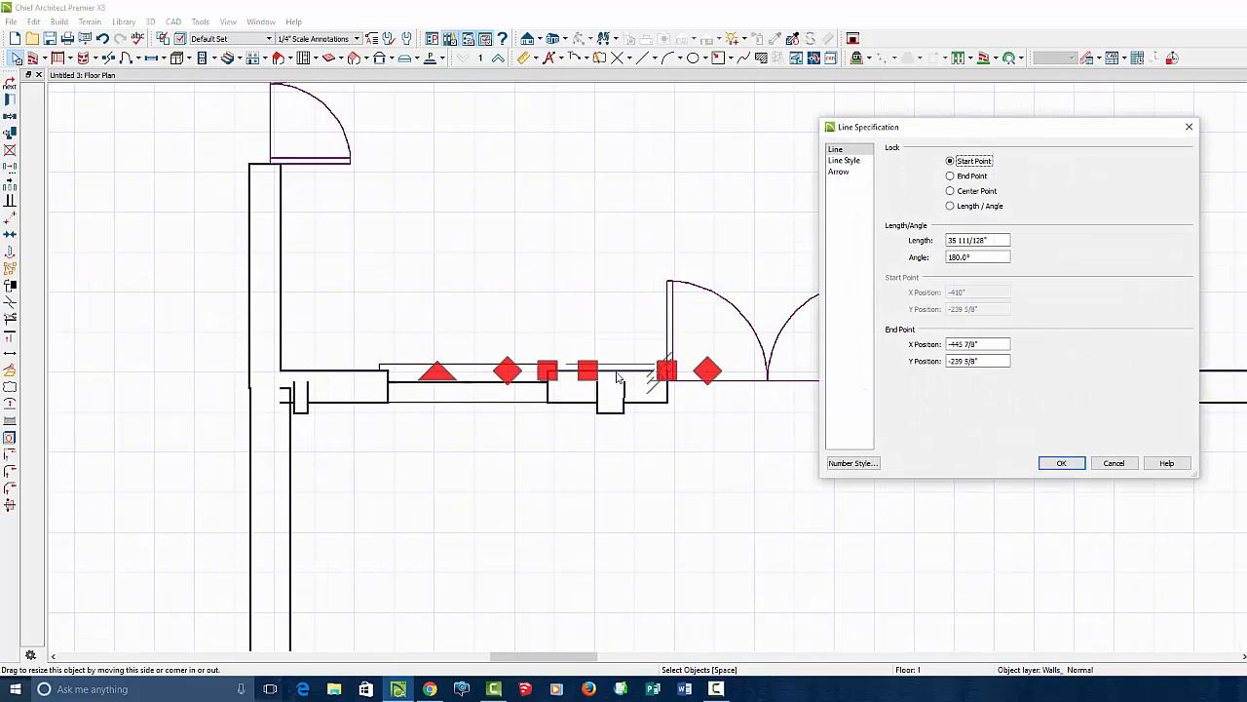
# Step: Inspect a wall line's and a door arc's layer settings, closing both without changes
pyautogui.click(843, 160)
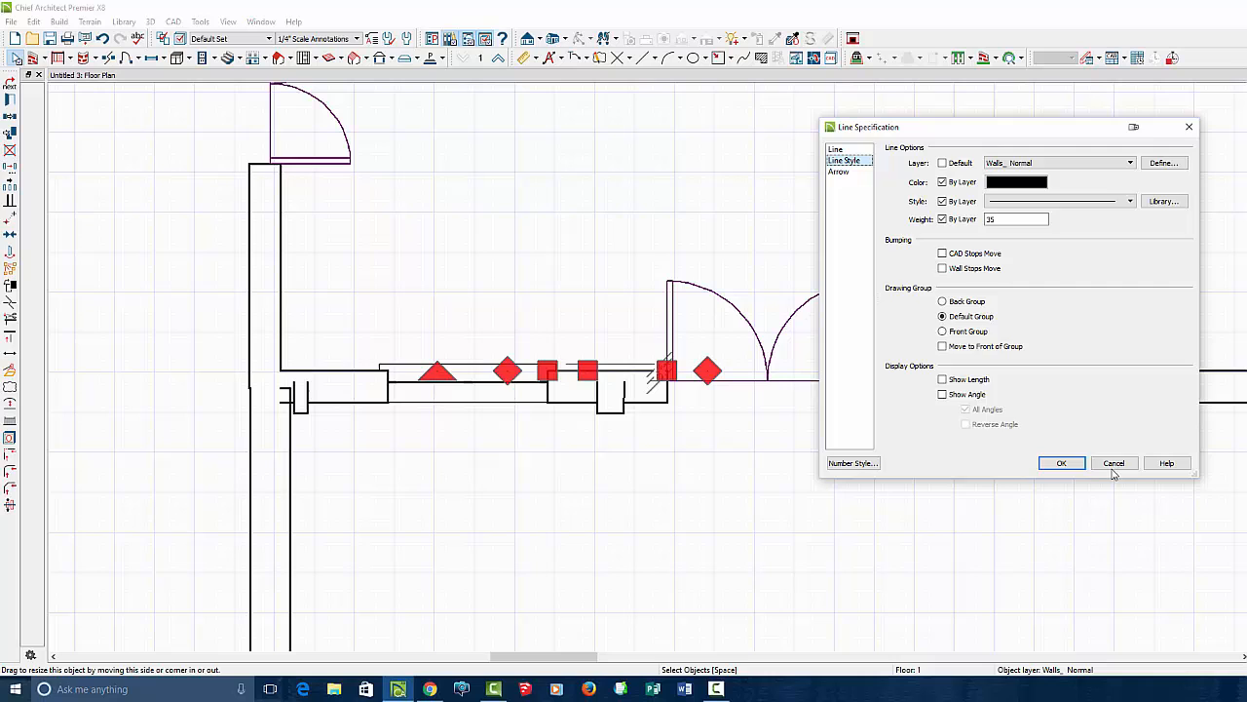
pyautogui.click(1061, 463)
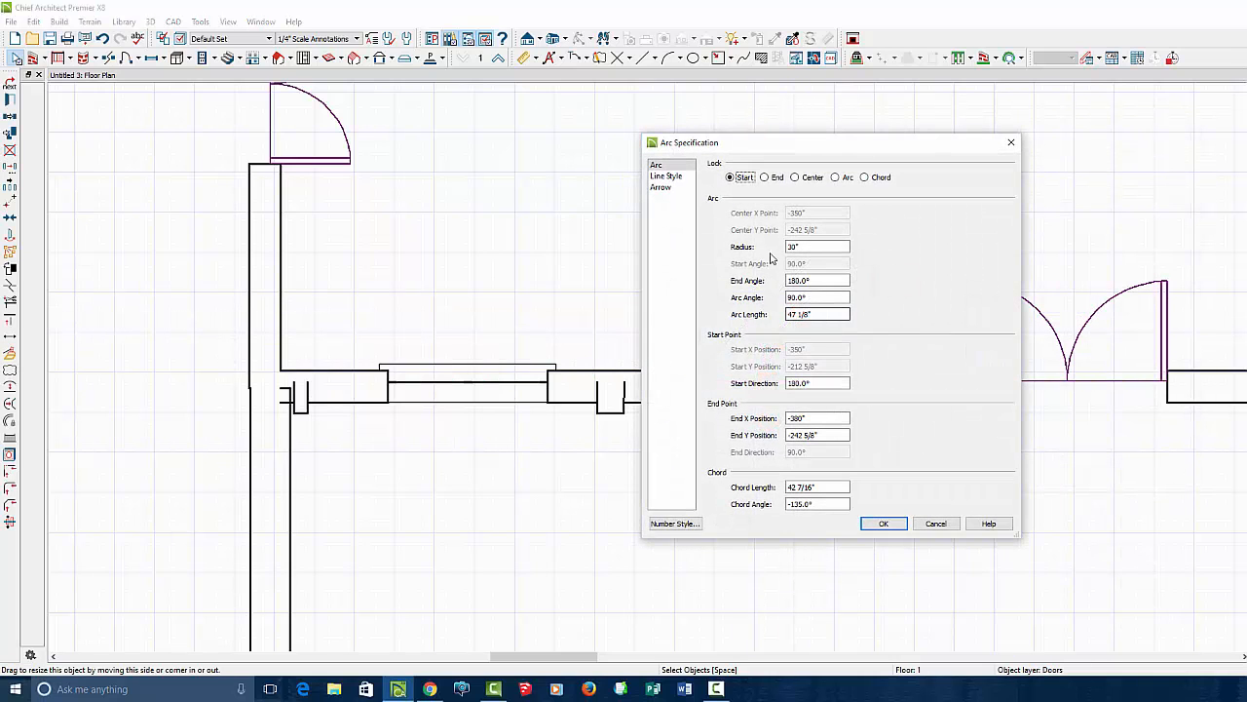
pyautogui.click(667, 175)
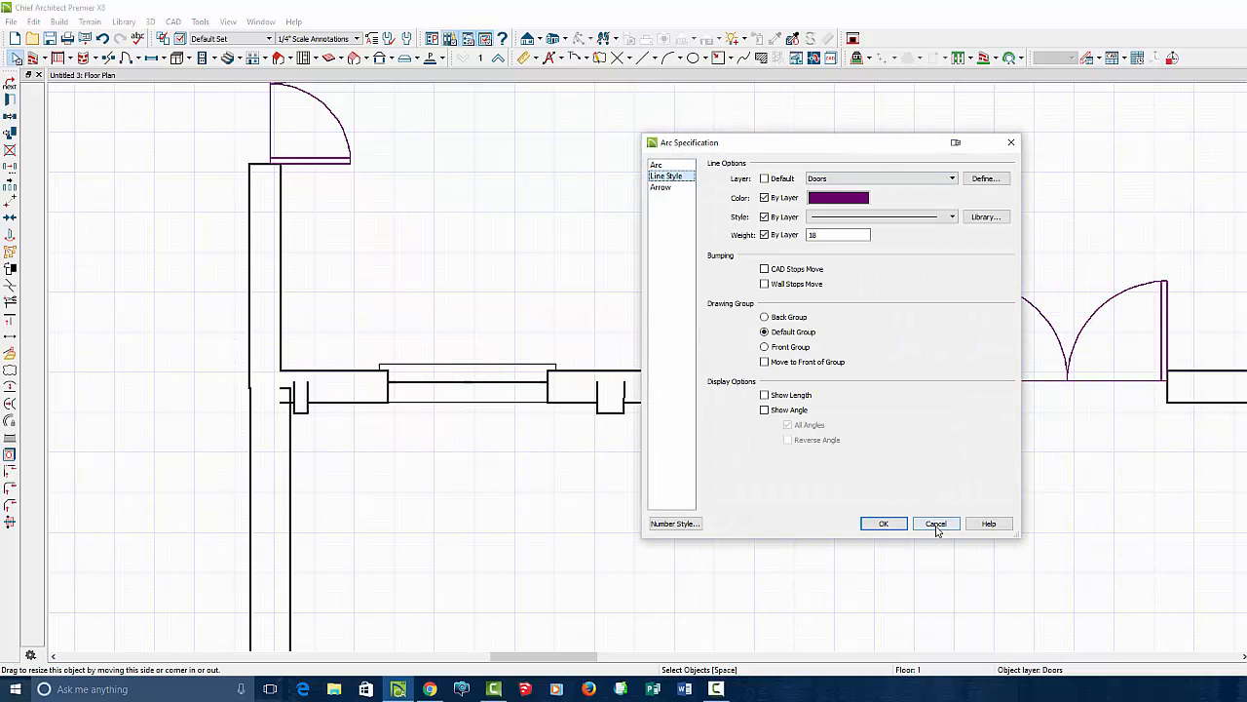
pyautogui.click(934, 524)
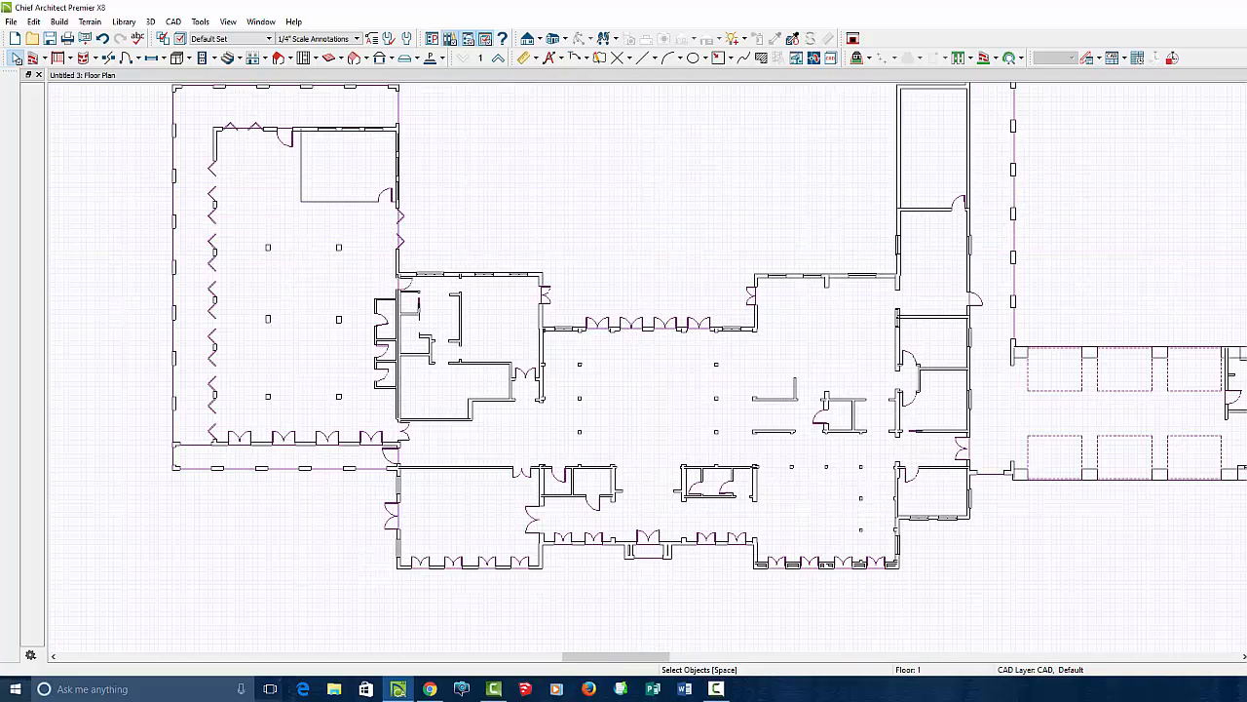
pyautogui.moveTo(597, 326)
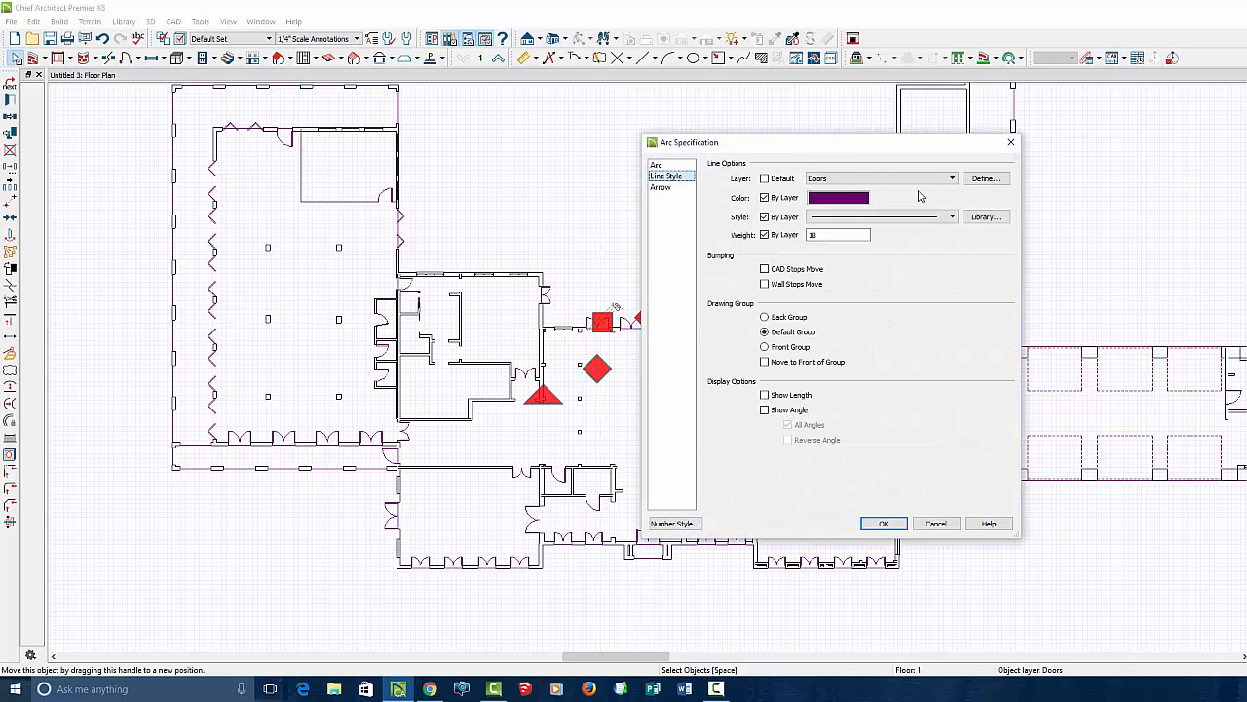
# Step: Close the arc settings and enable display of the Doors layer in Layer Display Options
pyautogui.click(985, 177)
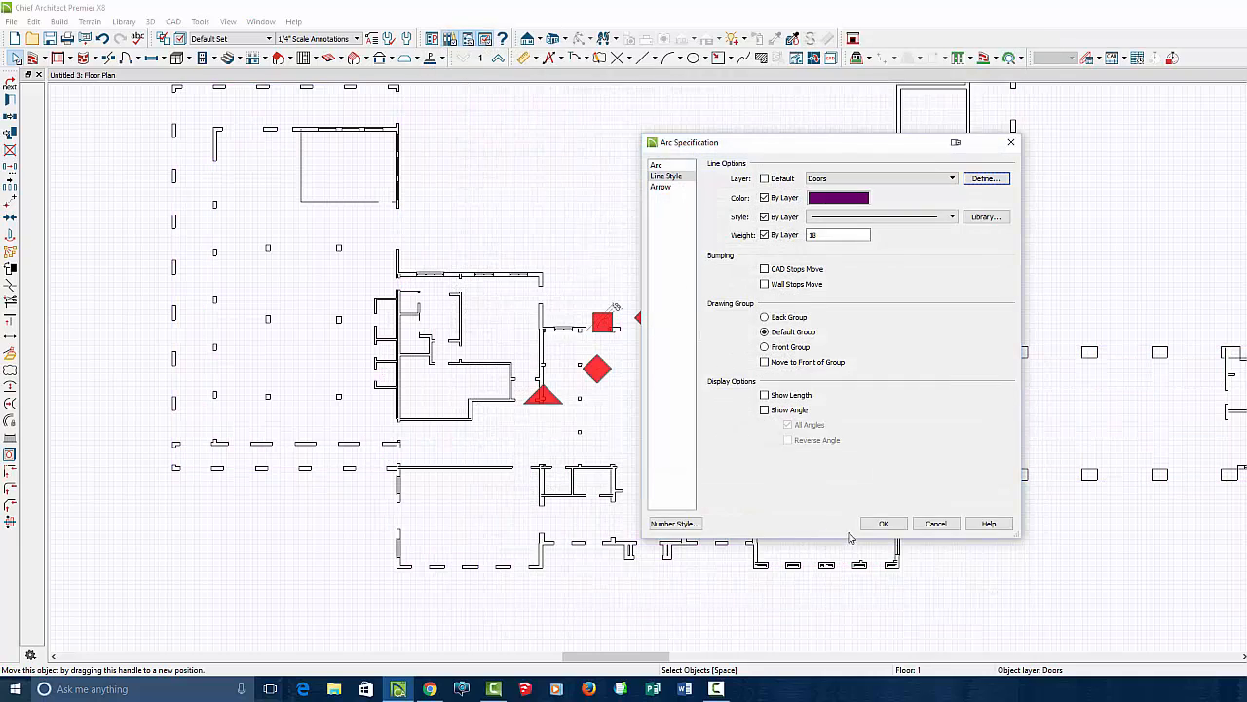
pyautogui.click(883, 523)
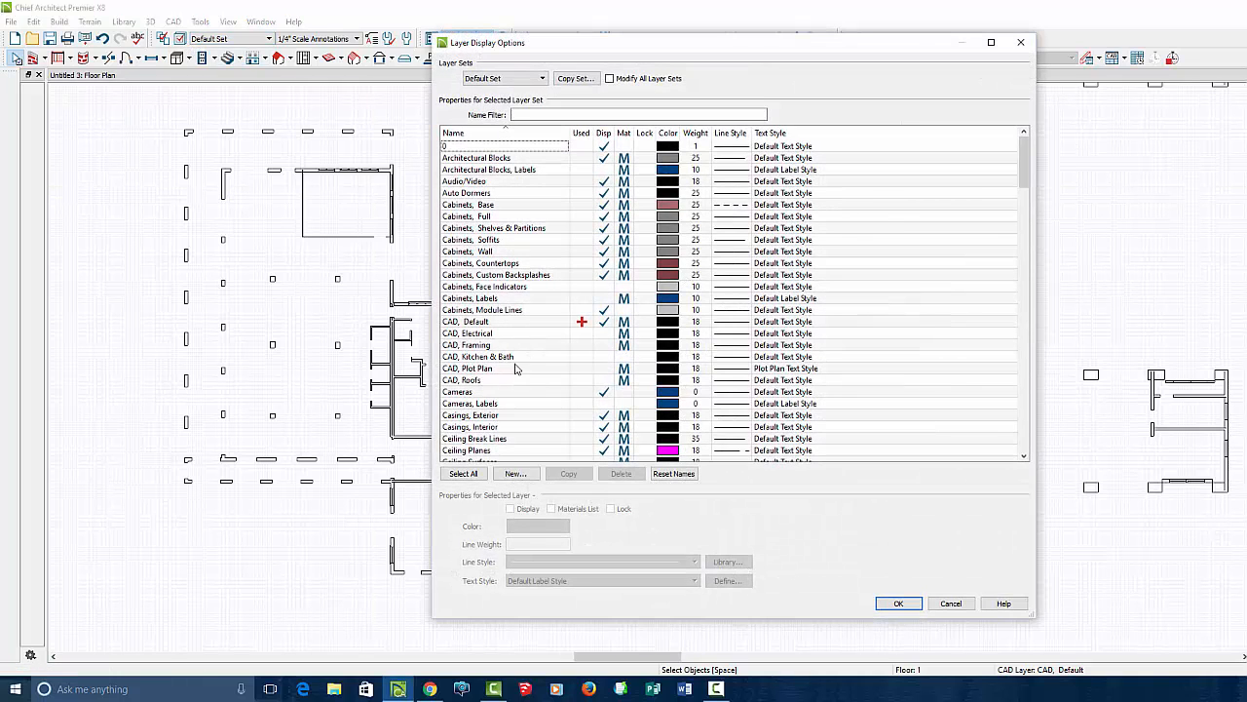
pyautogui.scroll(-3)
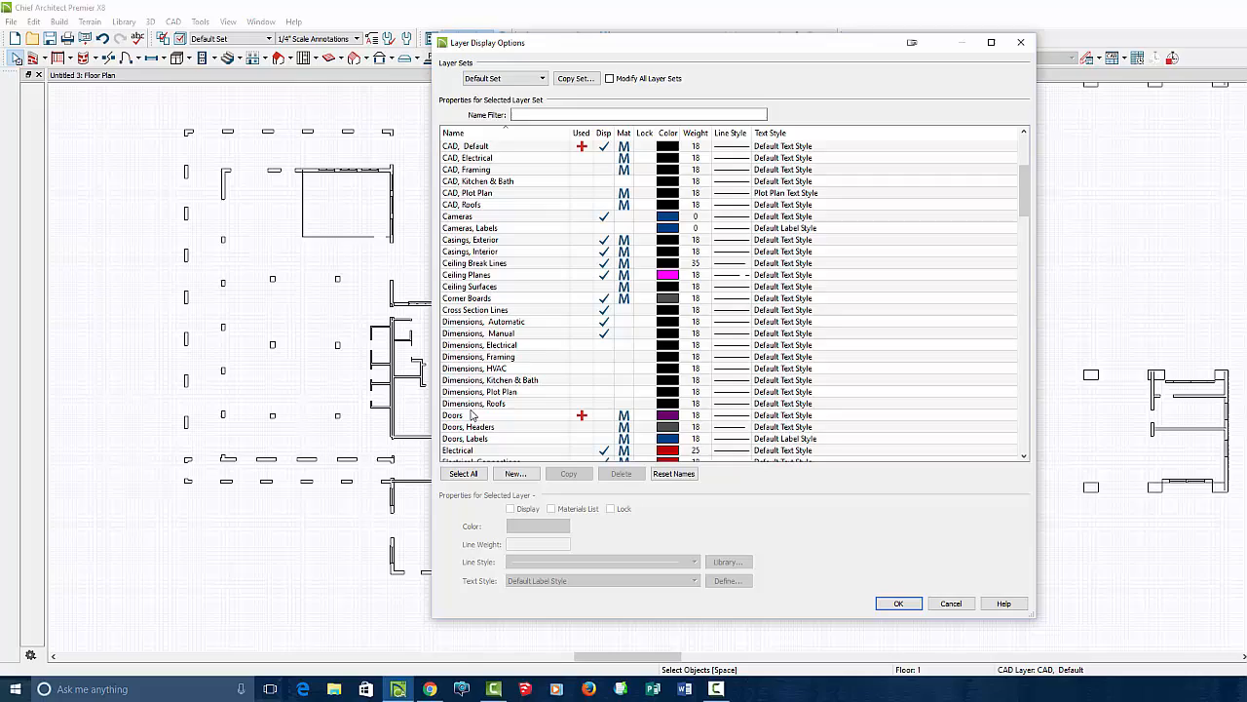
pyautogui.click(453, 414)
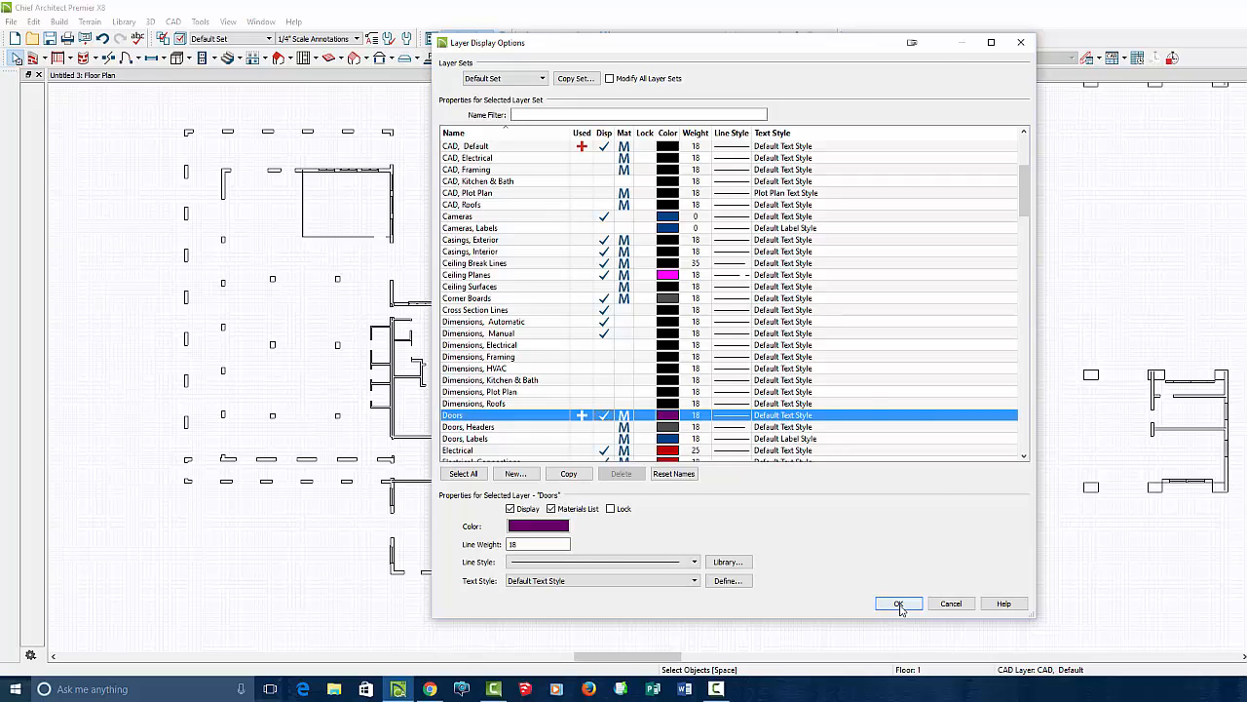
pyautogui.click(897, 603)
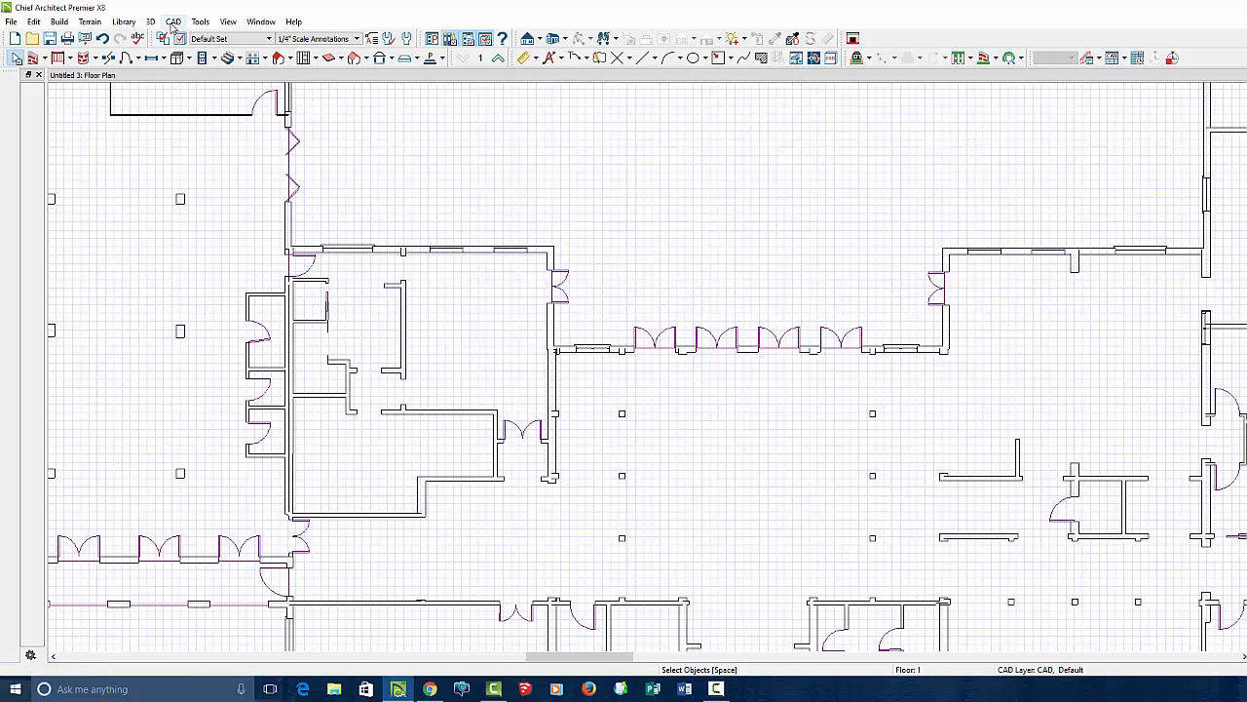
# Step: Run CAD to Walls with Doors as door layer and Stucco-6 as wall type 1
pyautogui.click(173, 22)
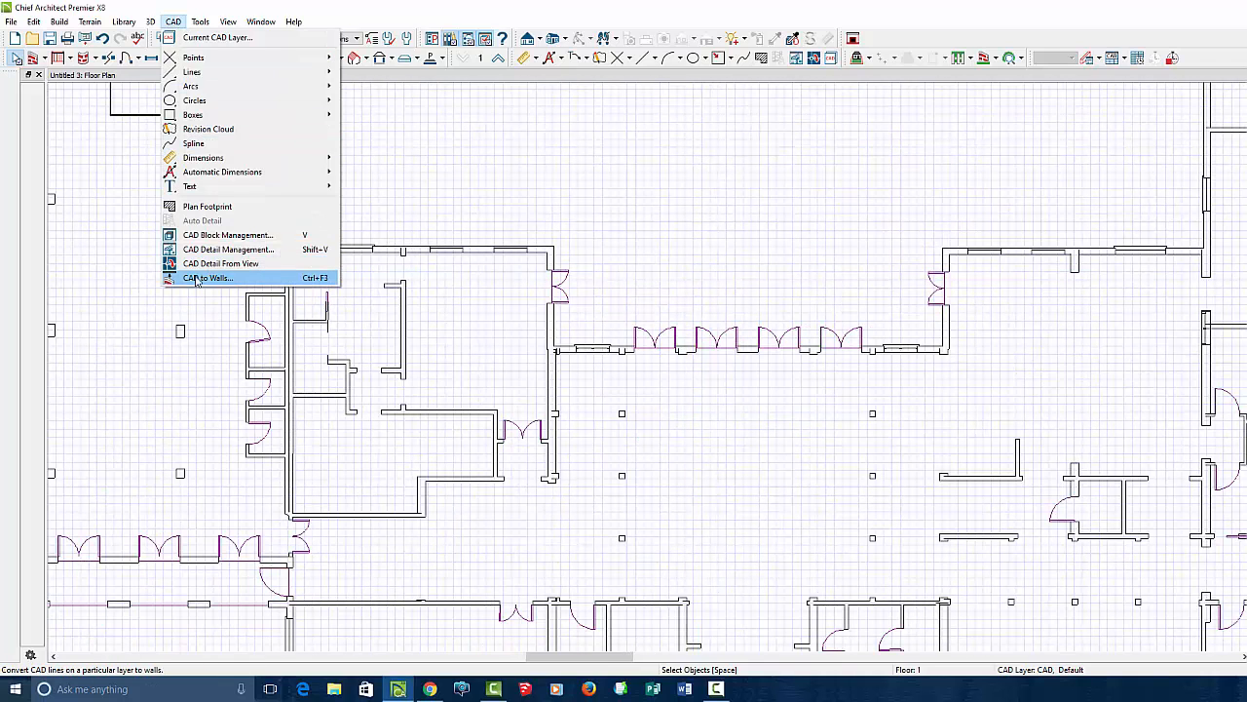
pyautogui.moveTo(247, 283)
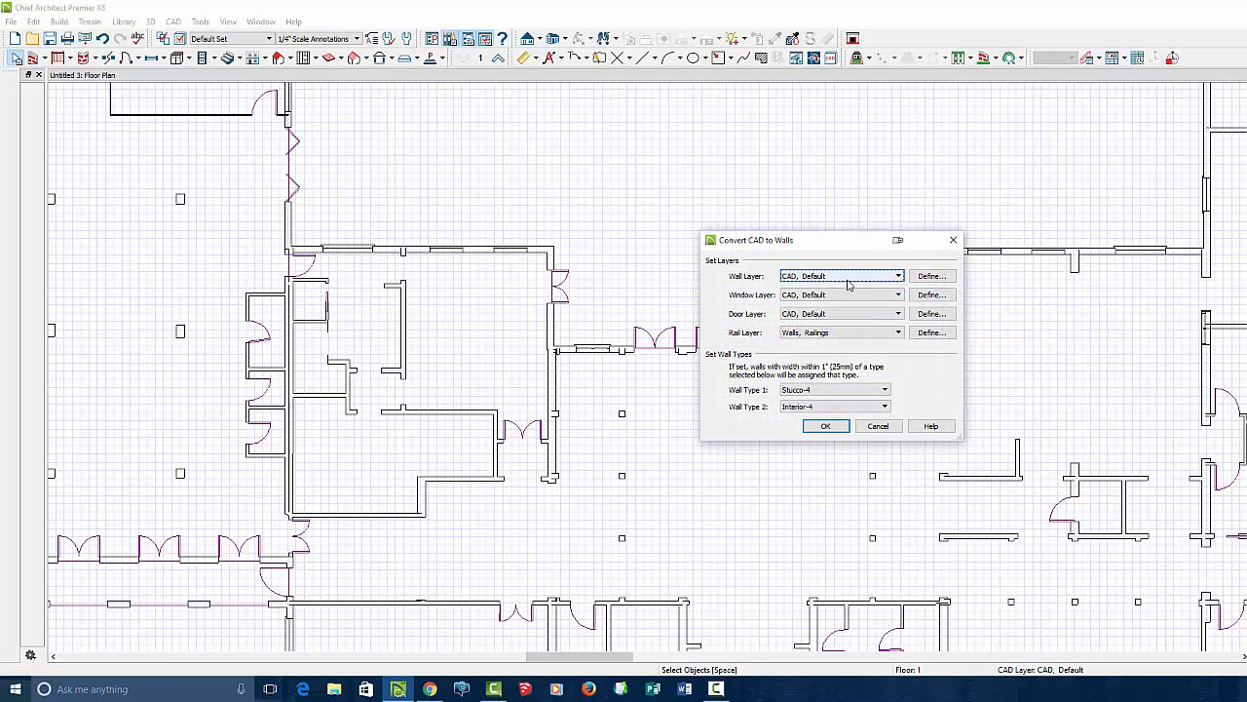
pyautogui.click(897, 276)
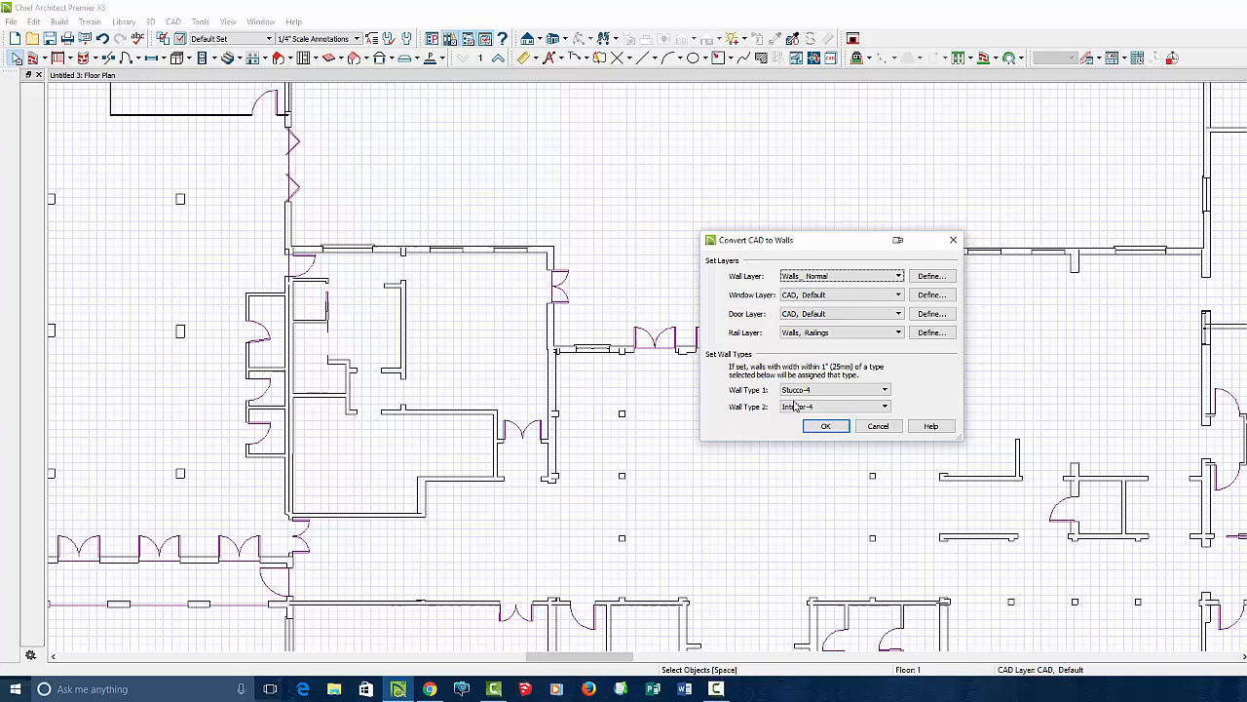
pyautogui.click(897, 295)
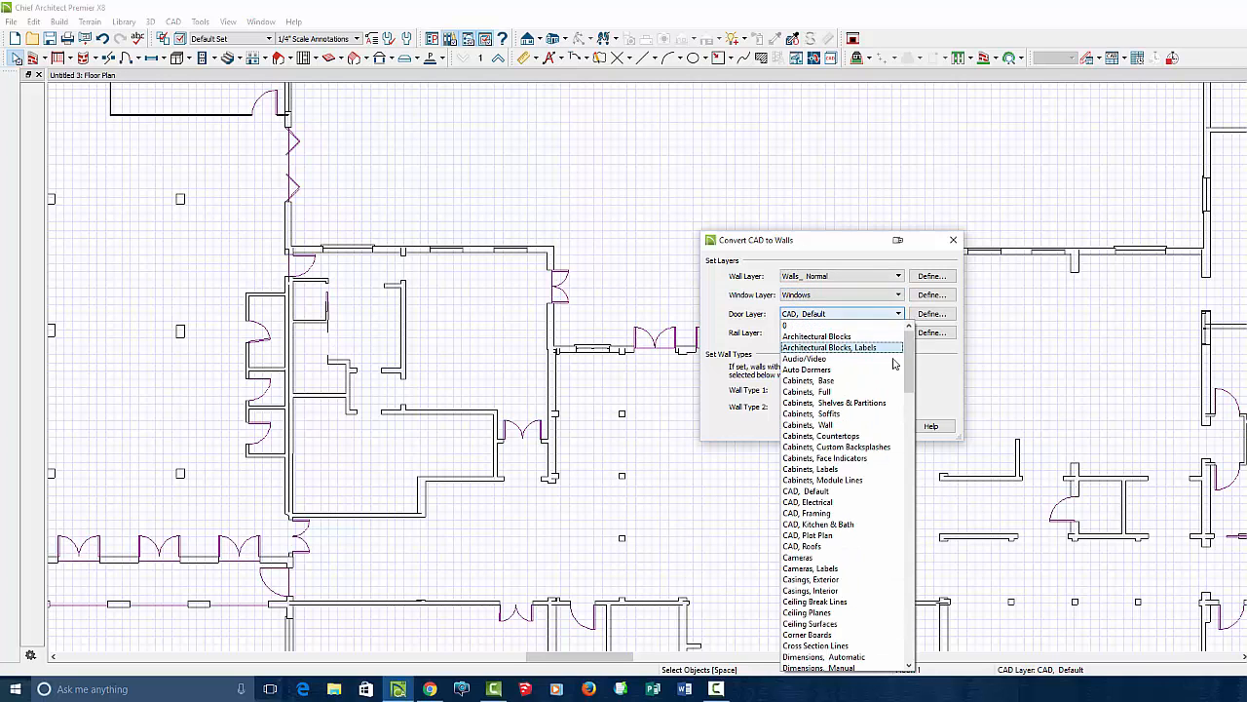
pyautogui.scroll(-3)
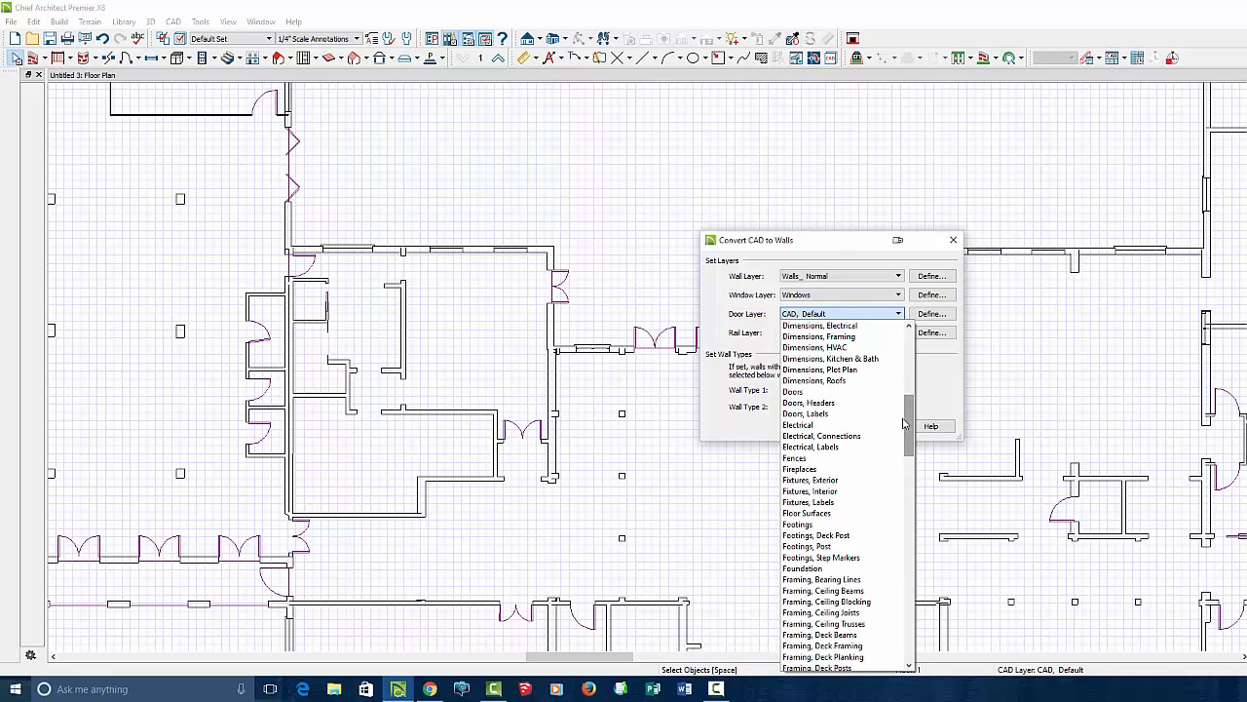
pyautogui.click(792, 391)
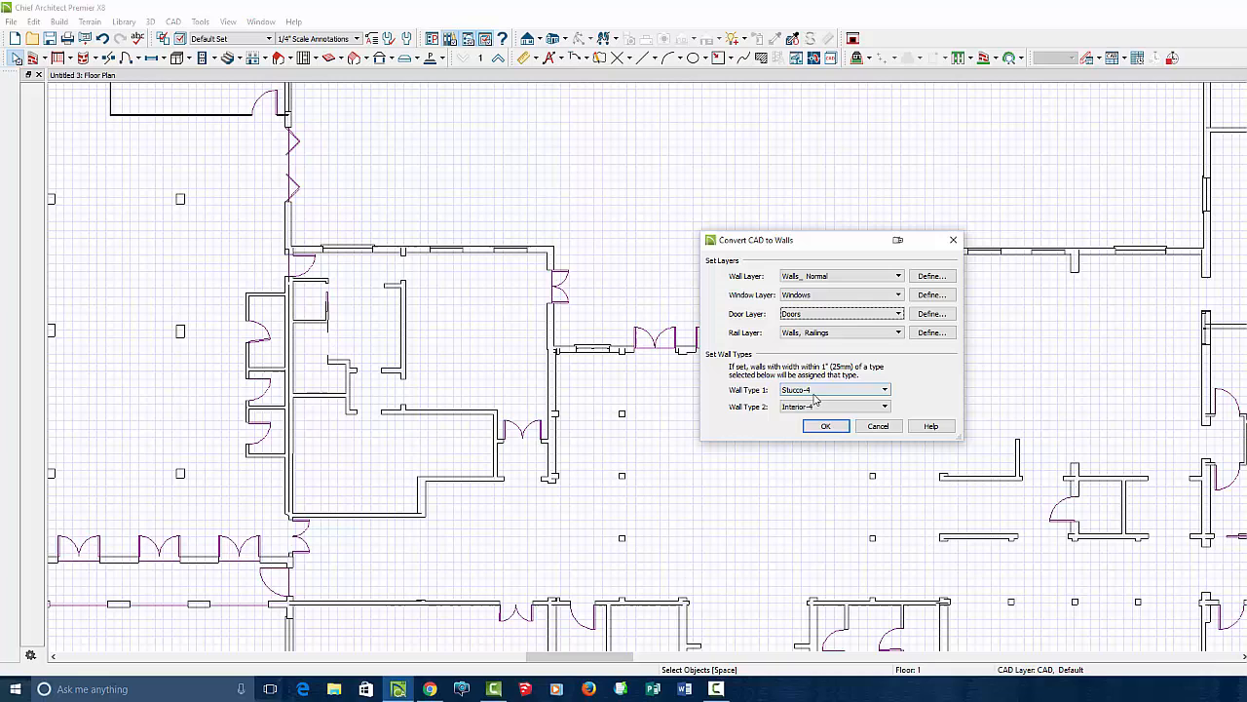
pyautogui.click(883, 390)
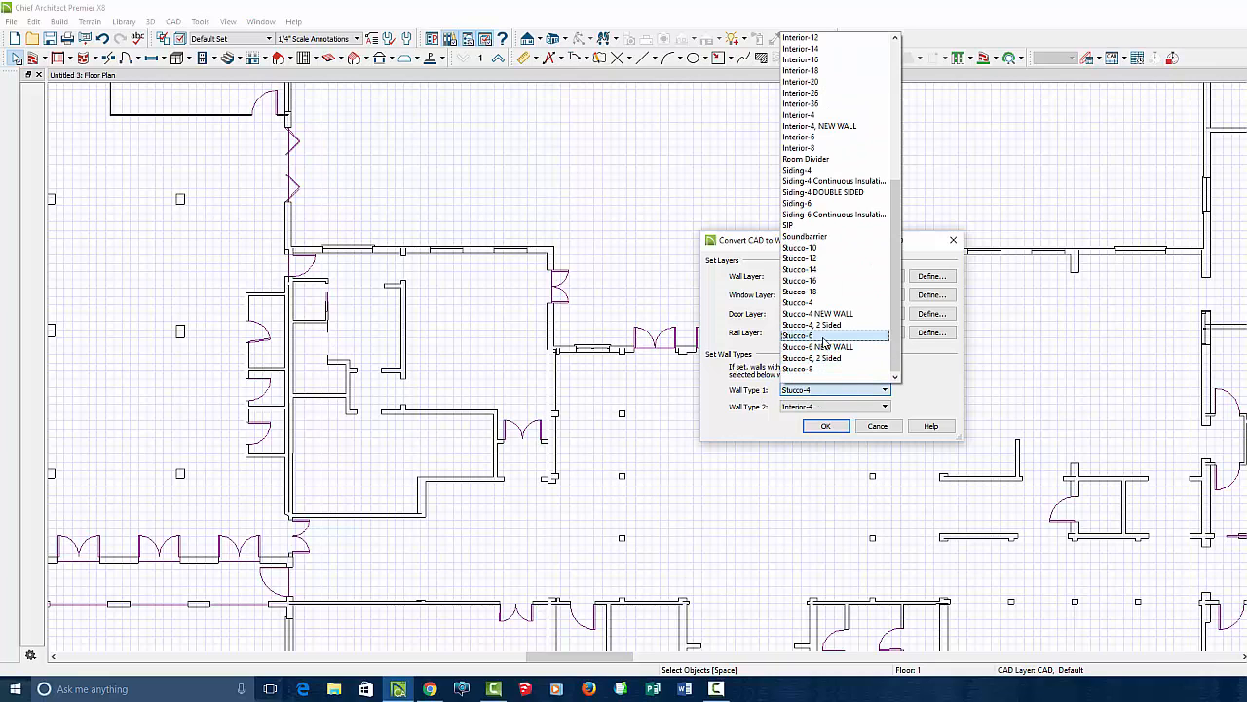
pyautogui.click(797, 335)
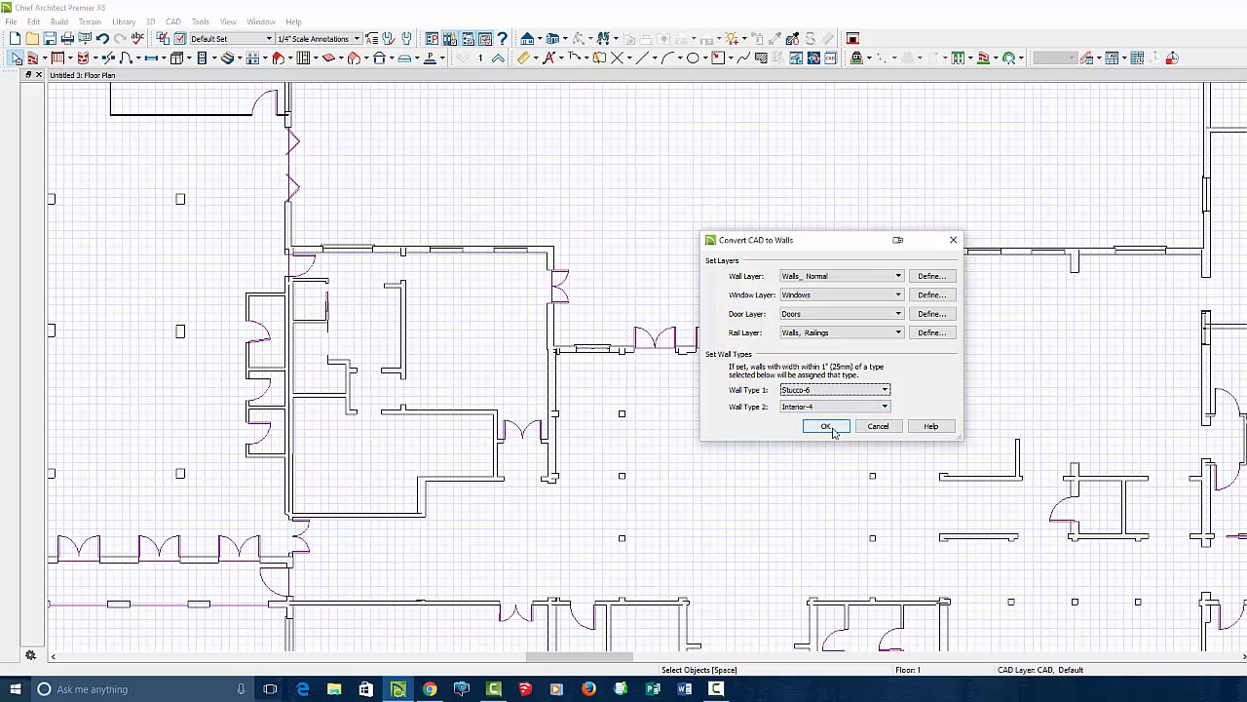
pyautogui.click(825, 426)
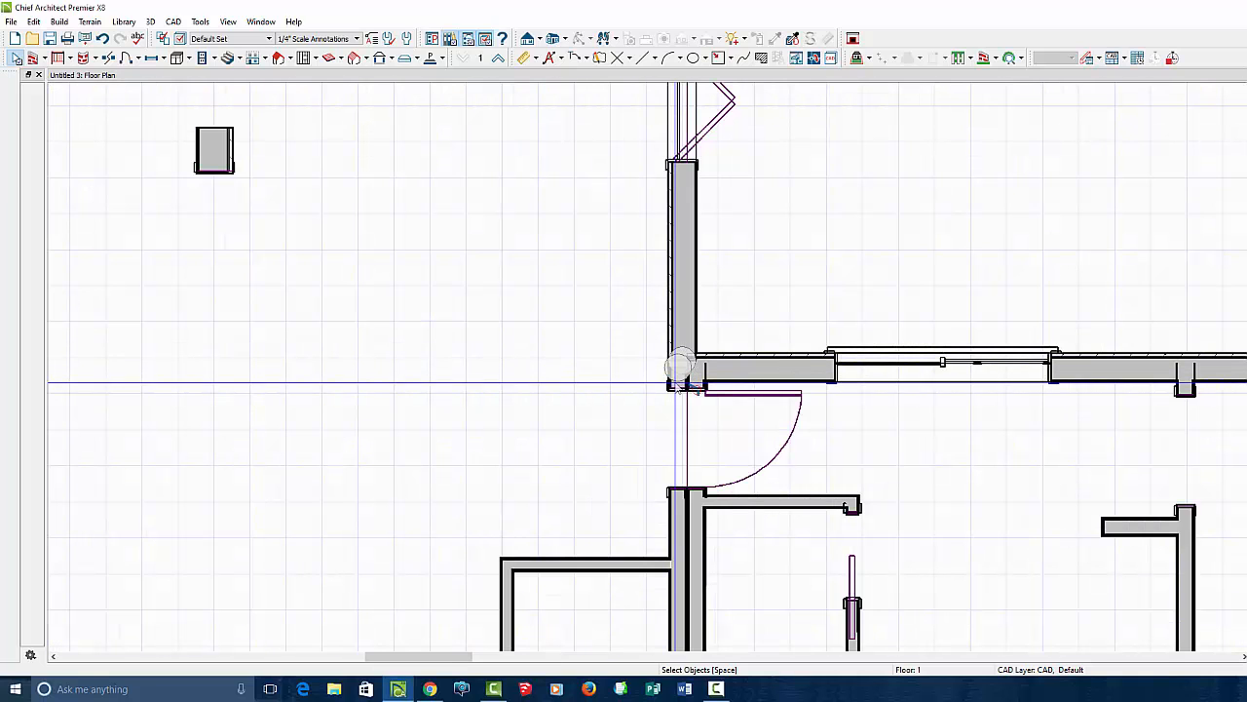
# Step: Select the wall beside the door and drag its end to meet the adjoining corner
pyautogui.click(685, 367)
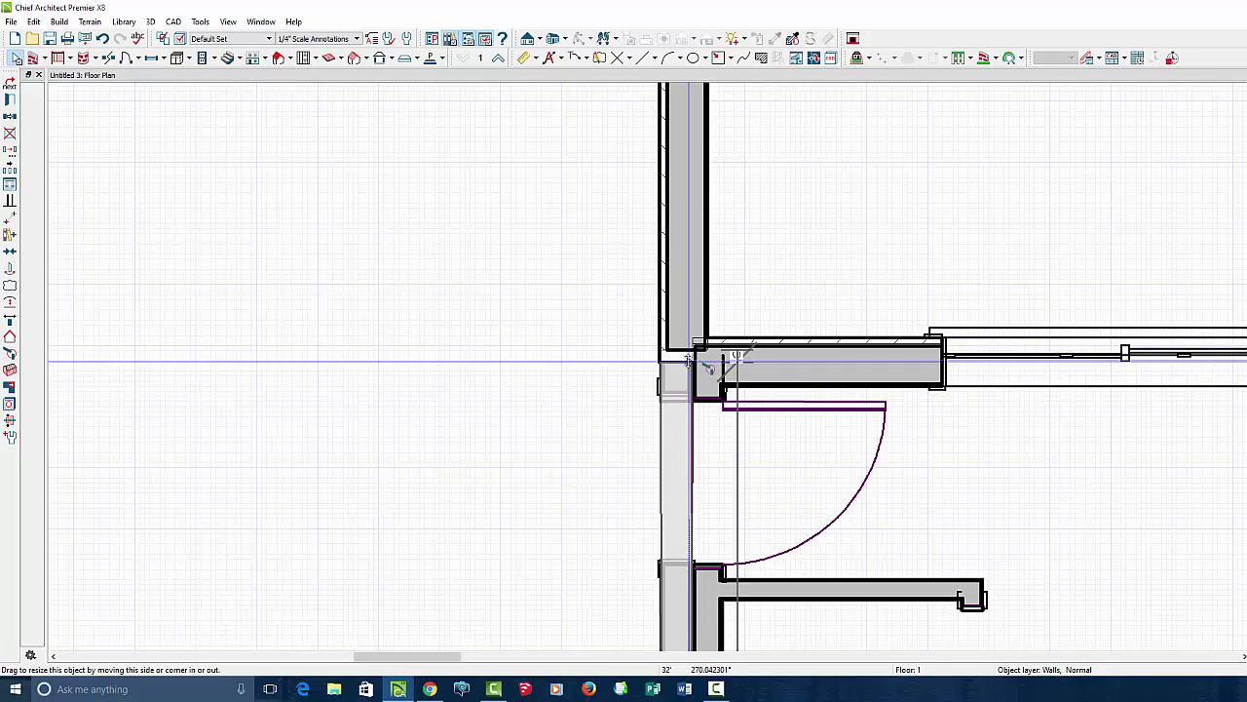
pyautogui.moveTo(691, 365); pyautogui.dragTo(687, 429)
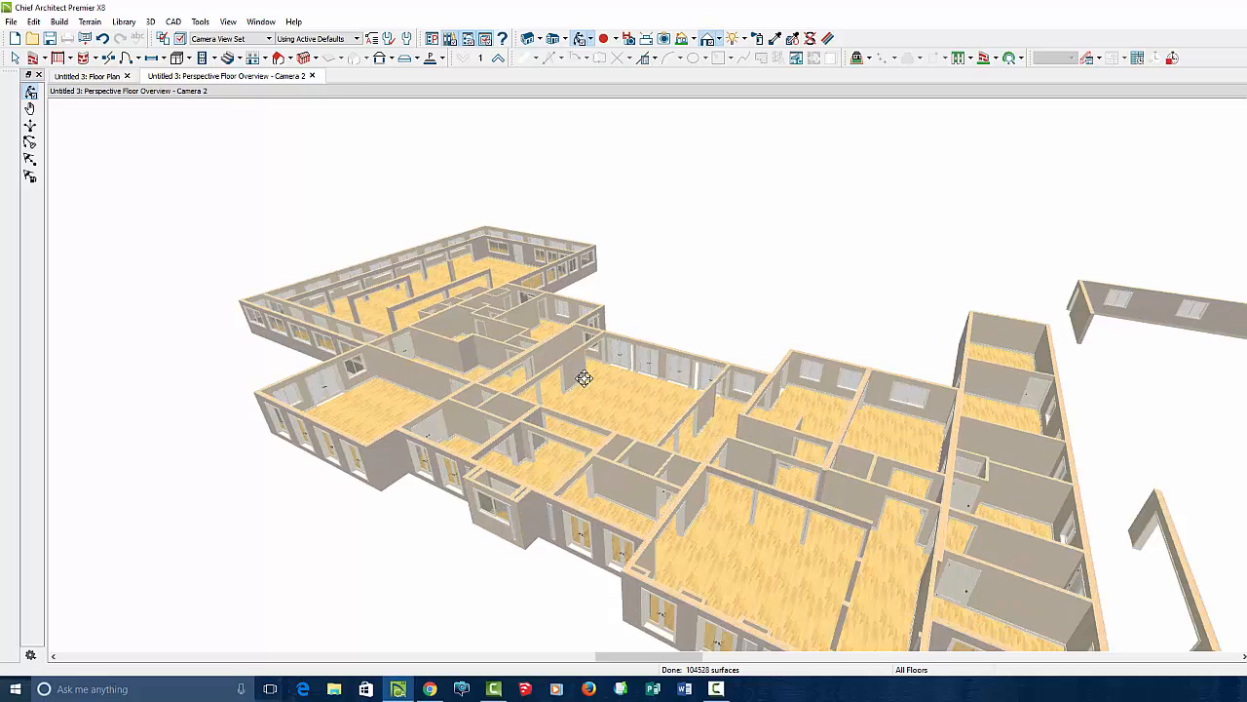
pyautogui.moveTo(442, 272)
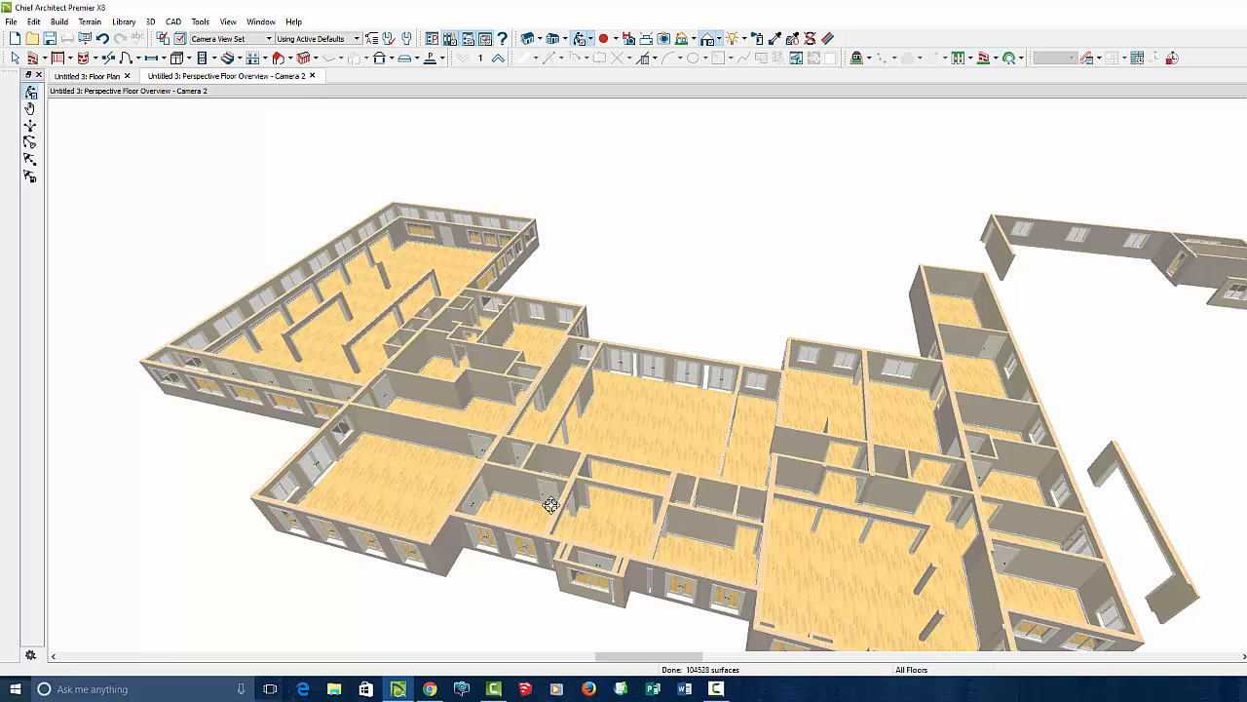
pyautogui.moveTo(975, 424)
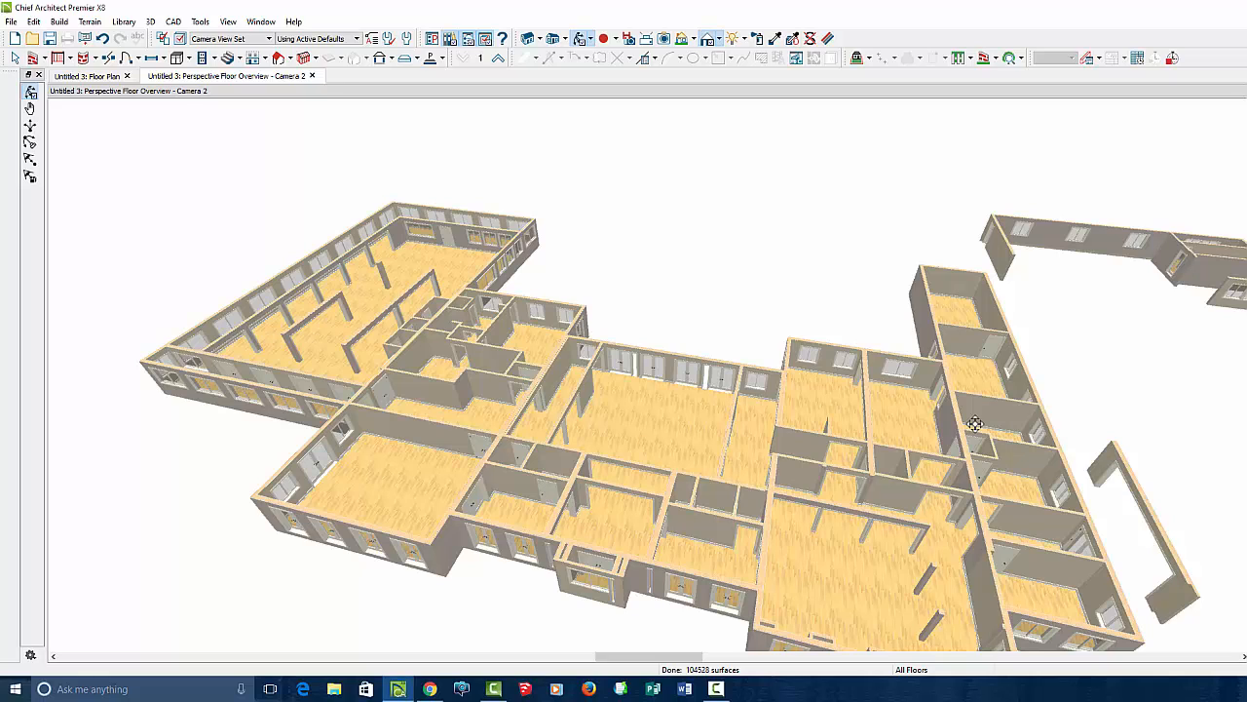